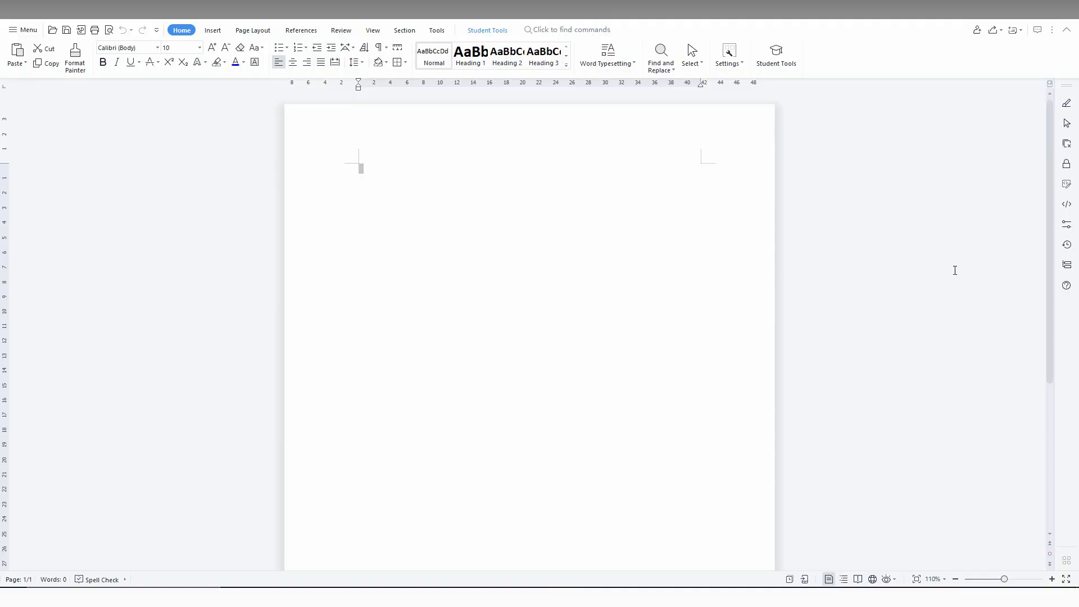
pyautogui.moveTo(239, 176)
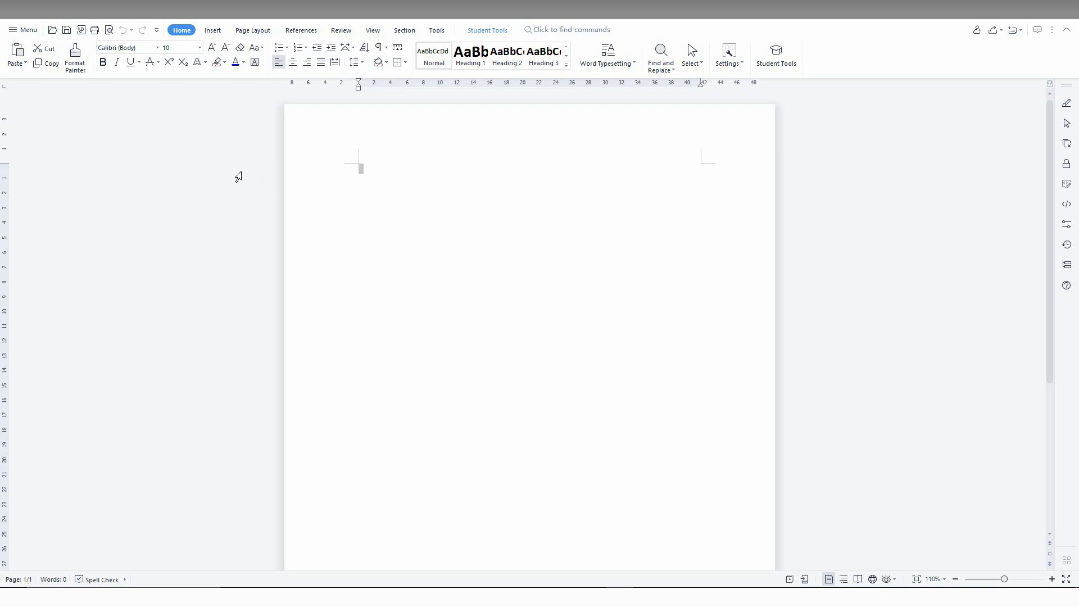
# Insert thumbnail 3, the How To Insert Exponents image, at the top of the blank page
pyautogui.click(212, 30)
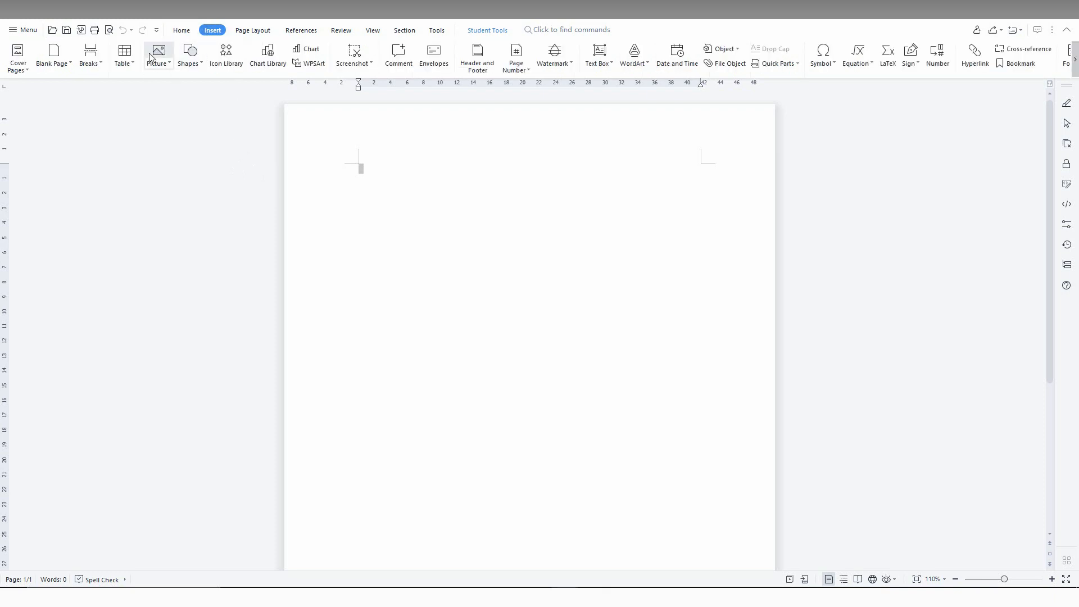
pyautogui.click(158, 55)
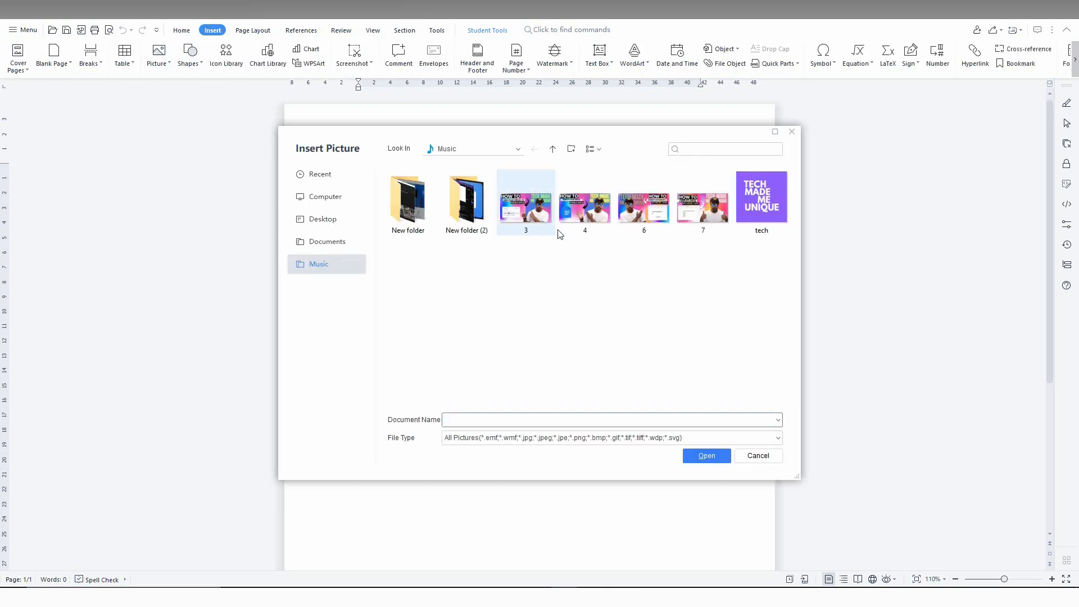
pyautogui.click(706, 456)
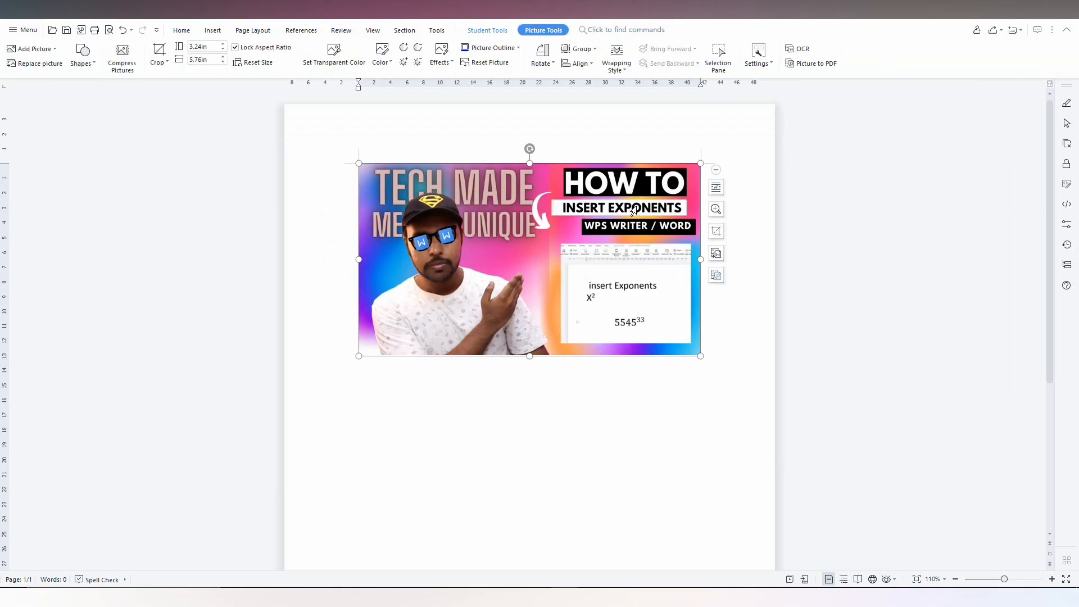
pyautogui.moveTo(567, 267)
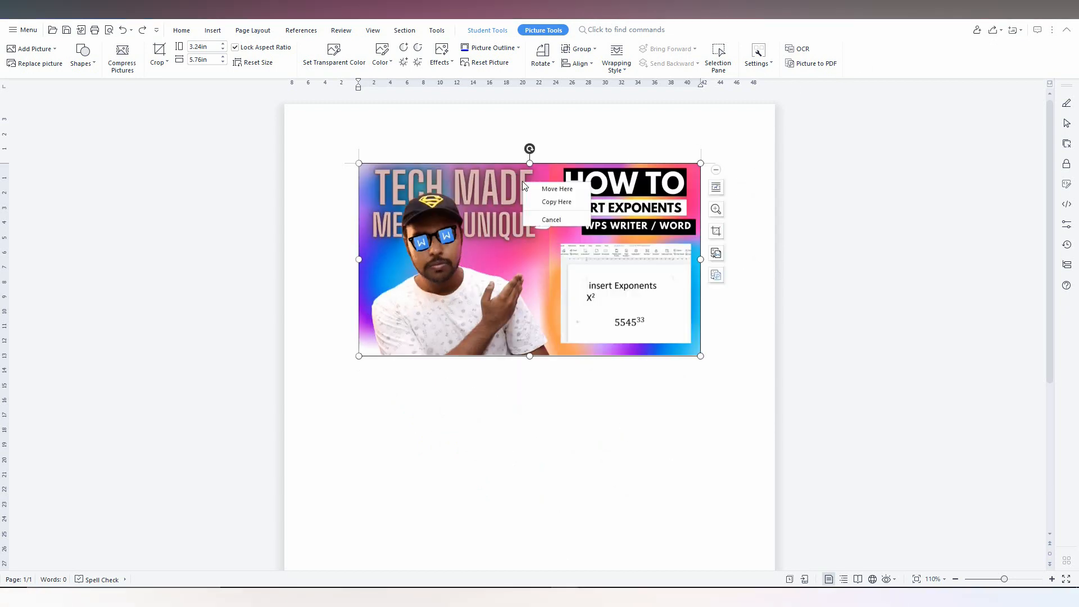
pyautogui.moveTo(536, 161)
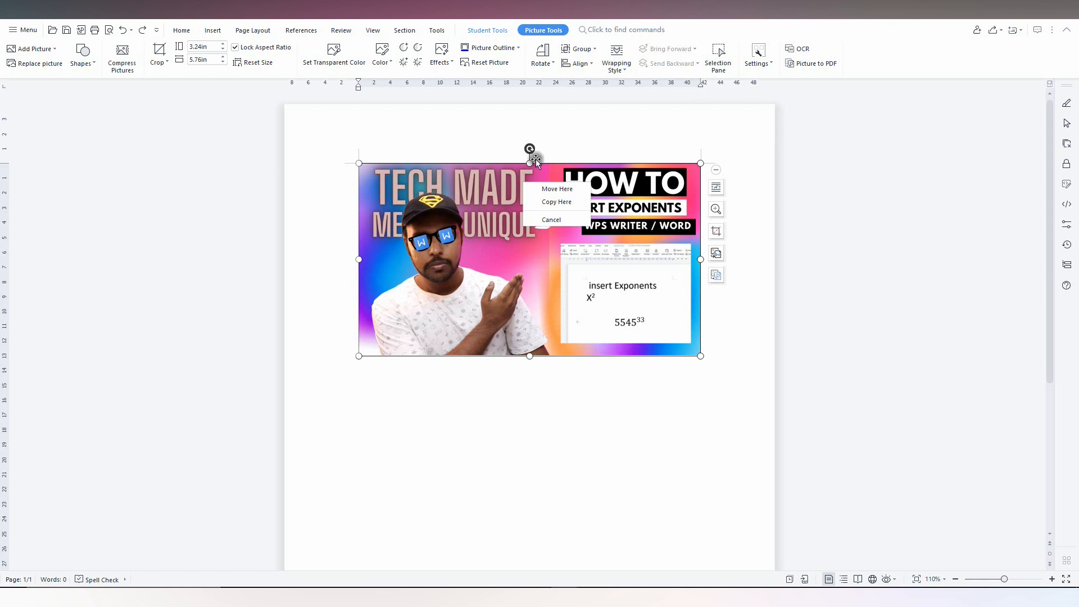
# Undo an accidental move, then rotate the picture left and right 90°, ending 90° clockwise
pyautogui.click(552, 219)
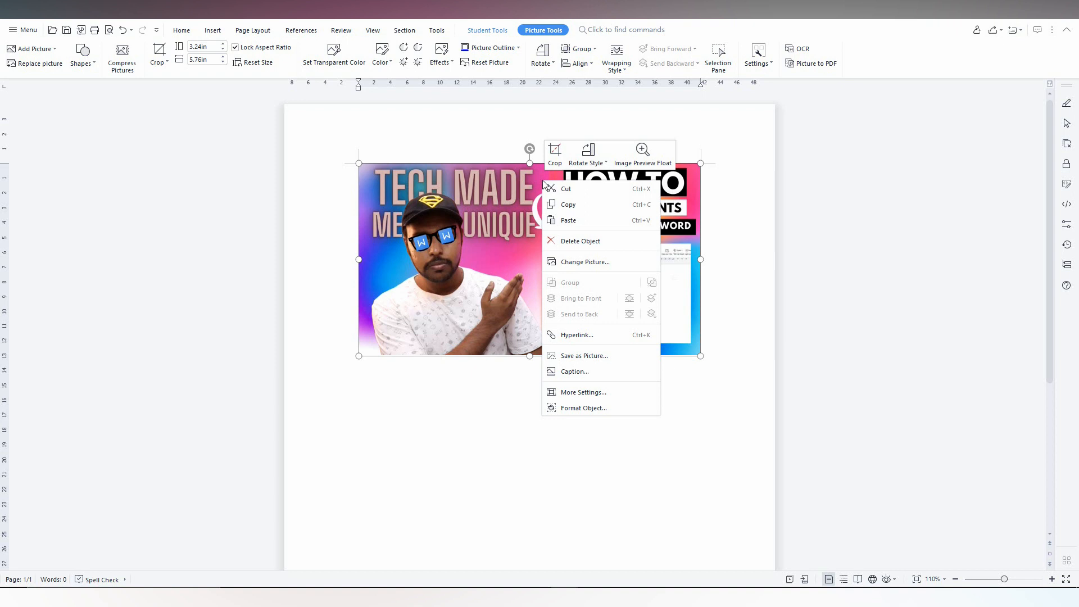
pyautogui.moveTo(592, 156)
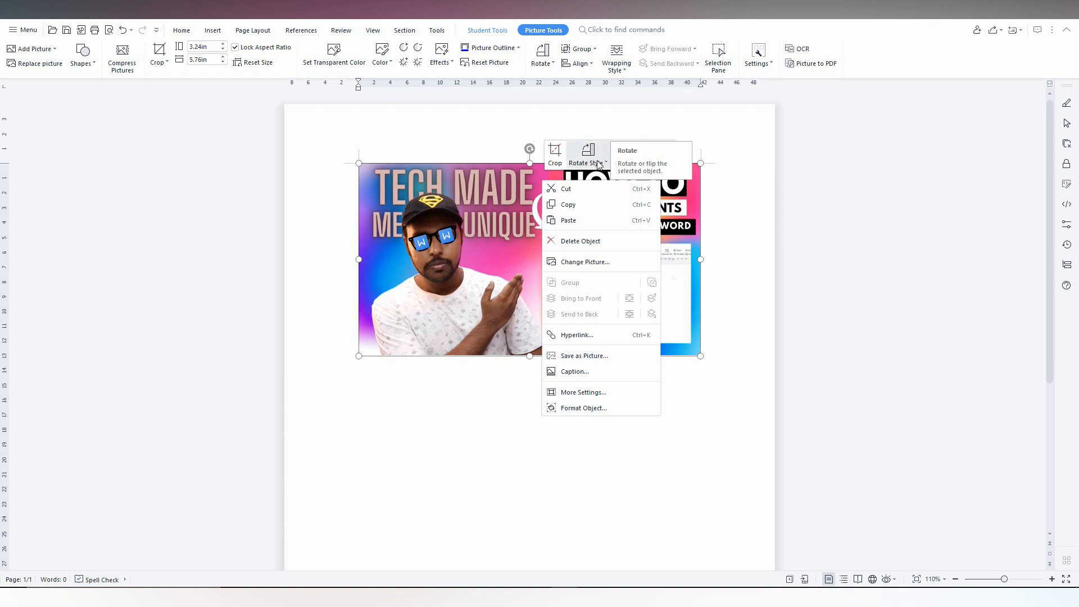
pyautogui.click(585, 153)
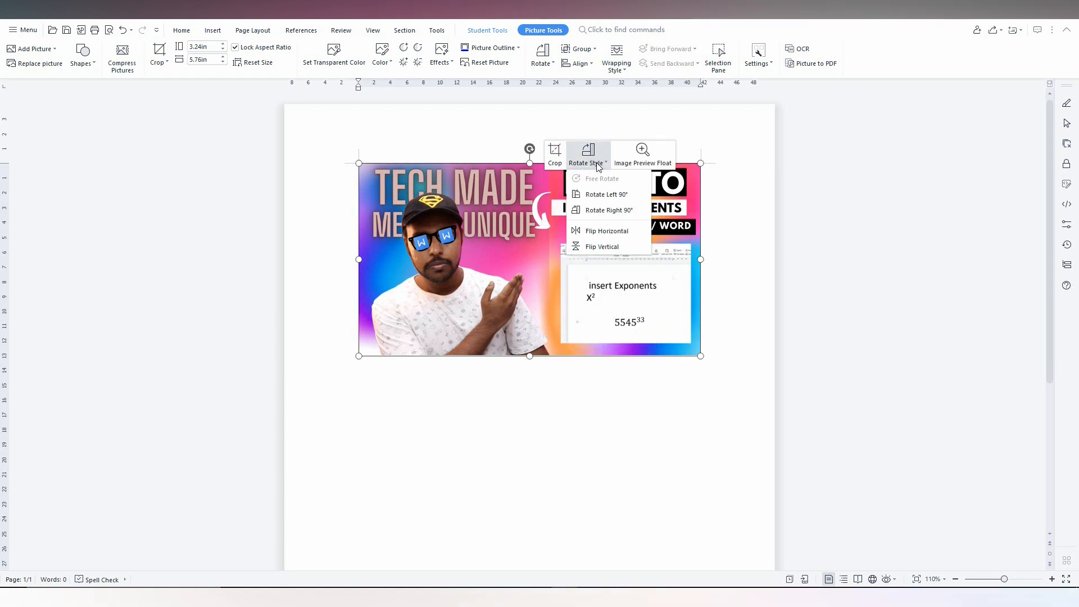
pyautogui.click(607, 194)
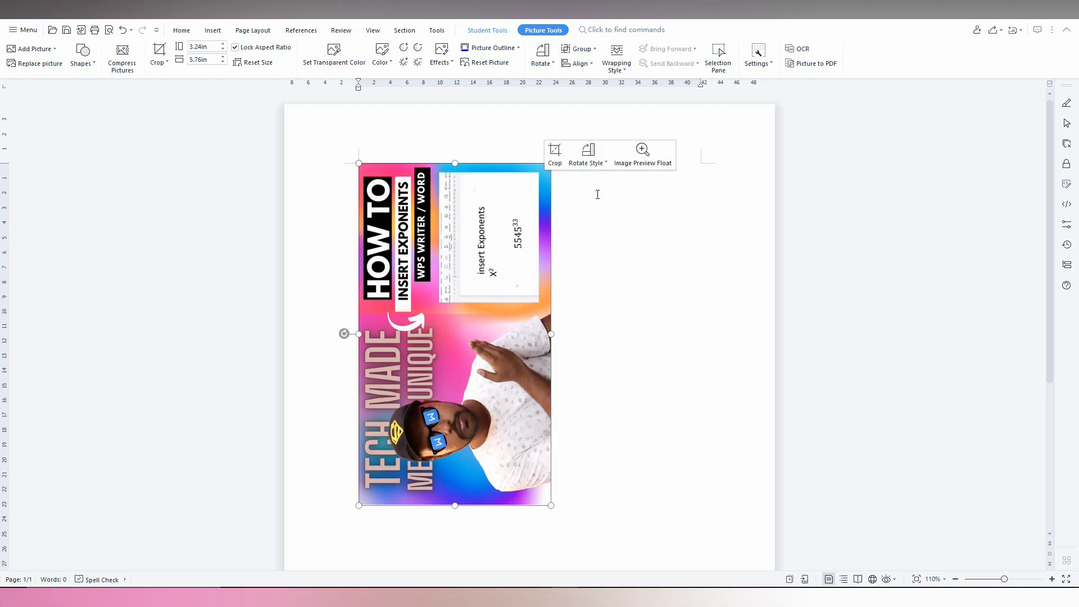
pyautogui.click(586, 153)
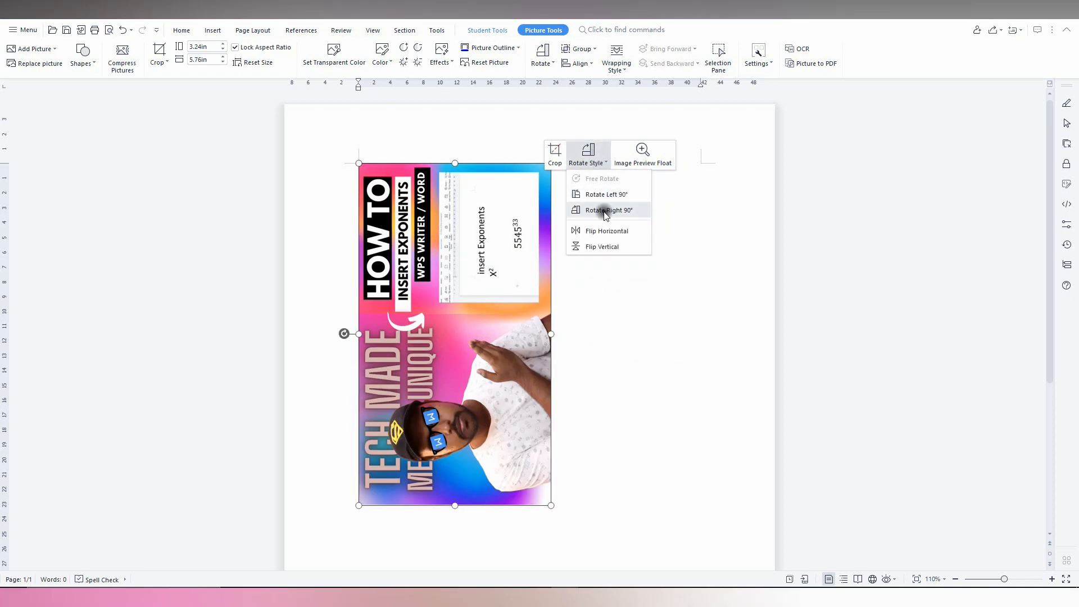
pyautogui.click(608, 210)
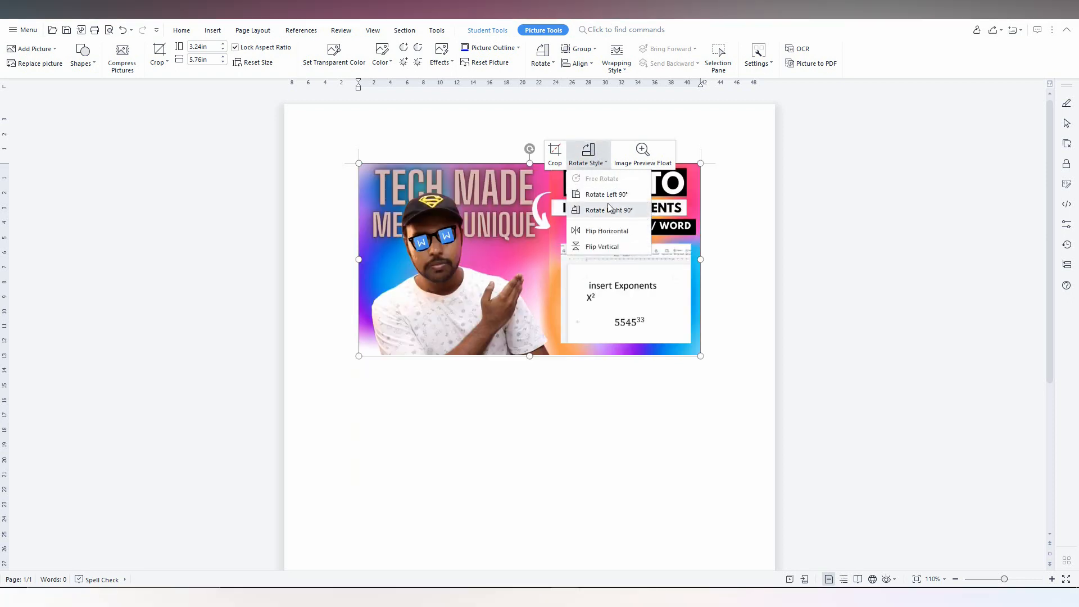
pyautogui.click(604, 194)
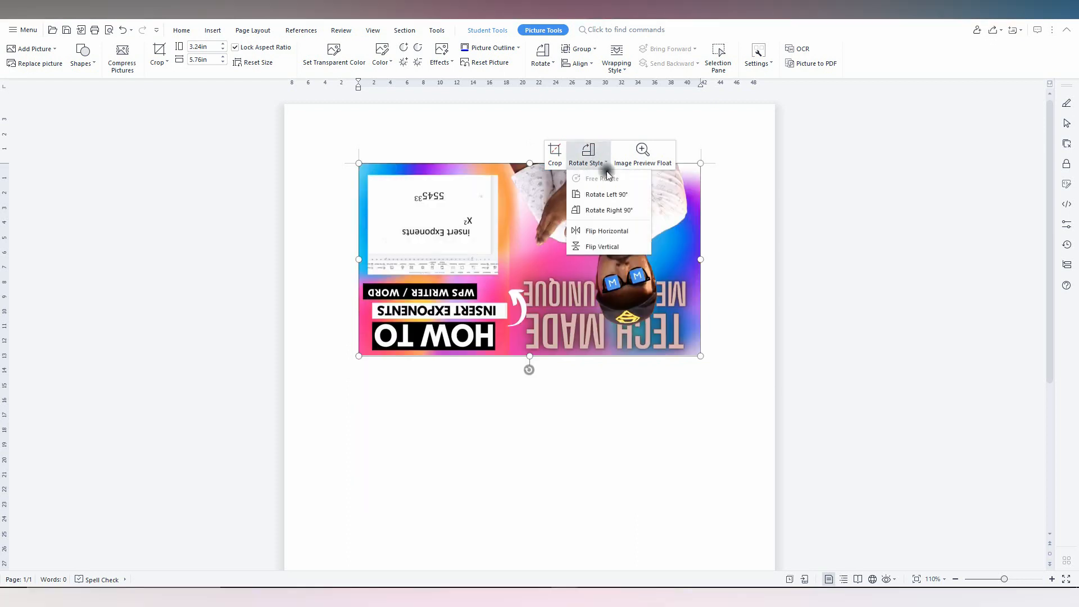
pyautogui.click(609, 210)
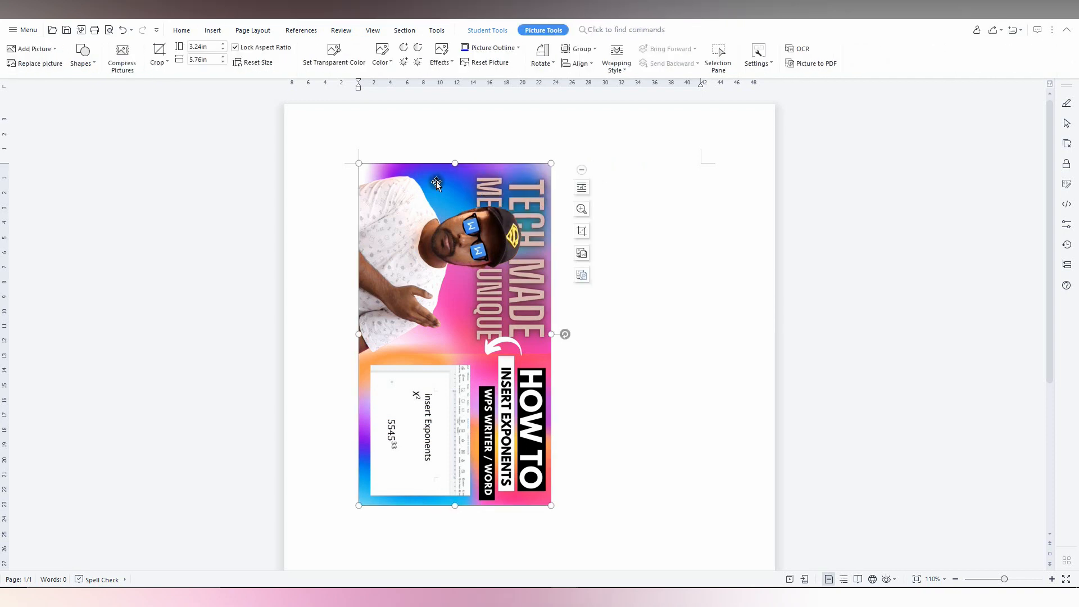
# Rotate the picture right and left by 90° repeatedly, then flip it vertically twice back upright
pyautogui.rightClick(436, 184)
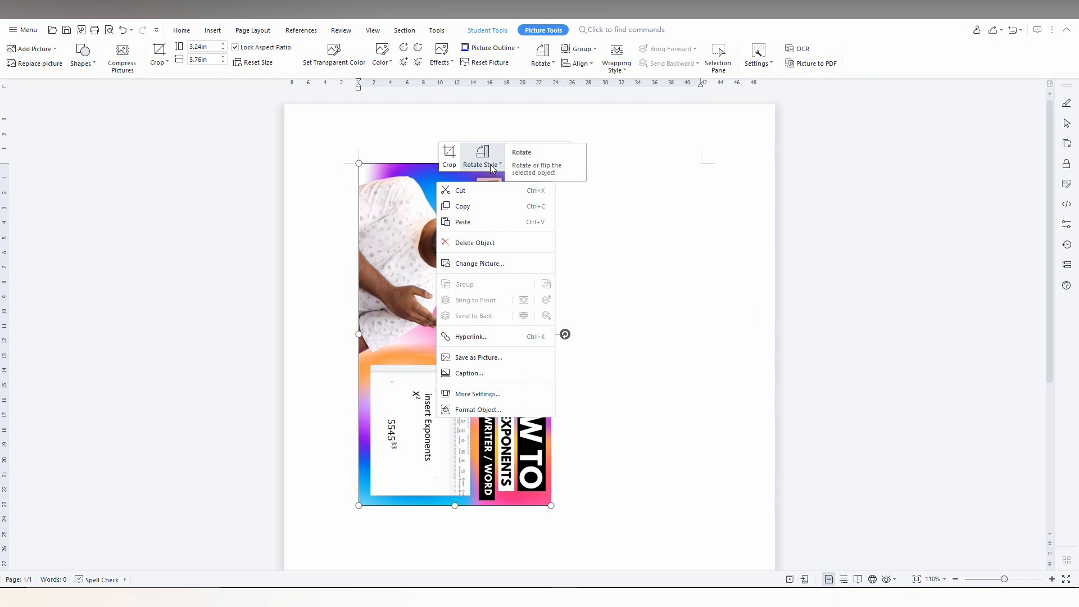
pyautogui.click(481, 155)
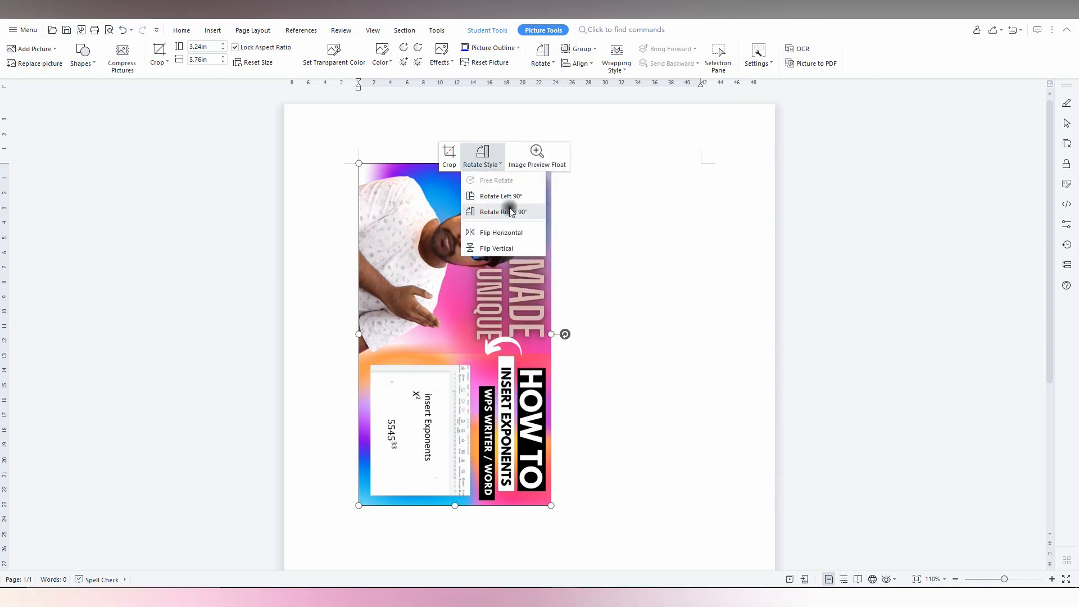
pyautogui.click(501, 211)
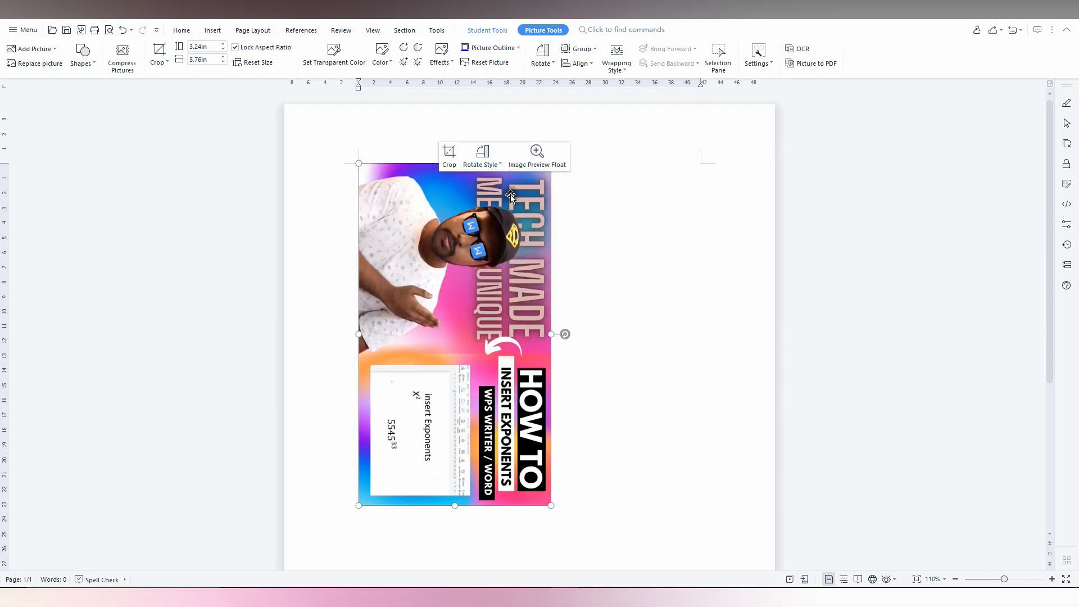
pyautogui.click(481, 157)
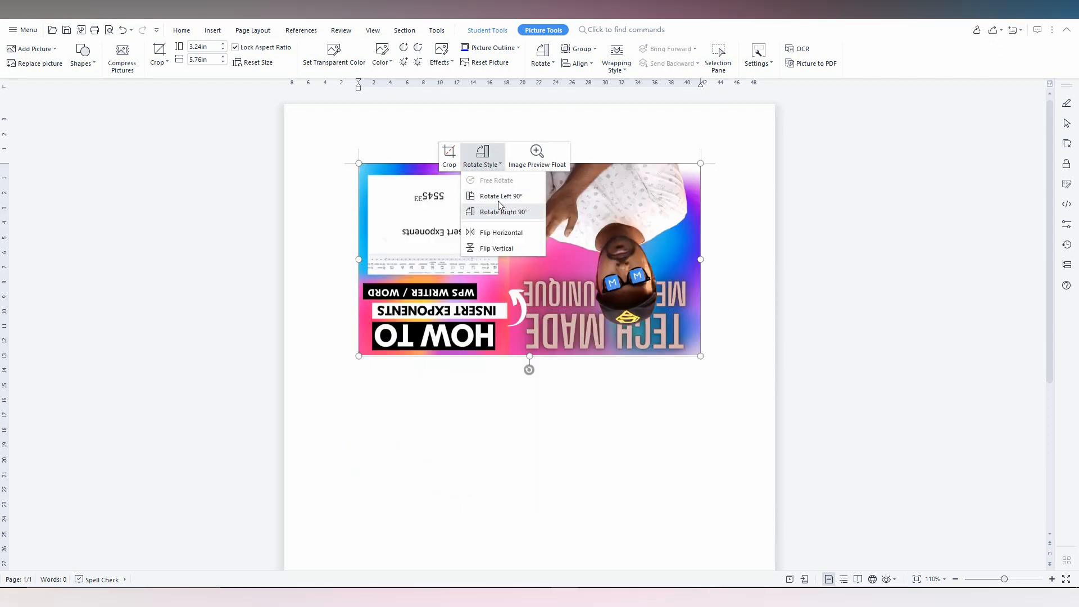
pyautogui.click(500, 195)
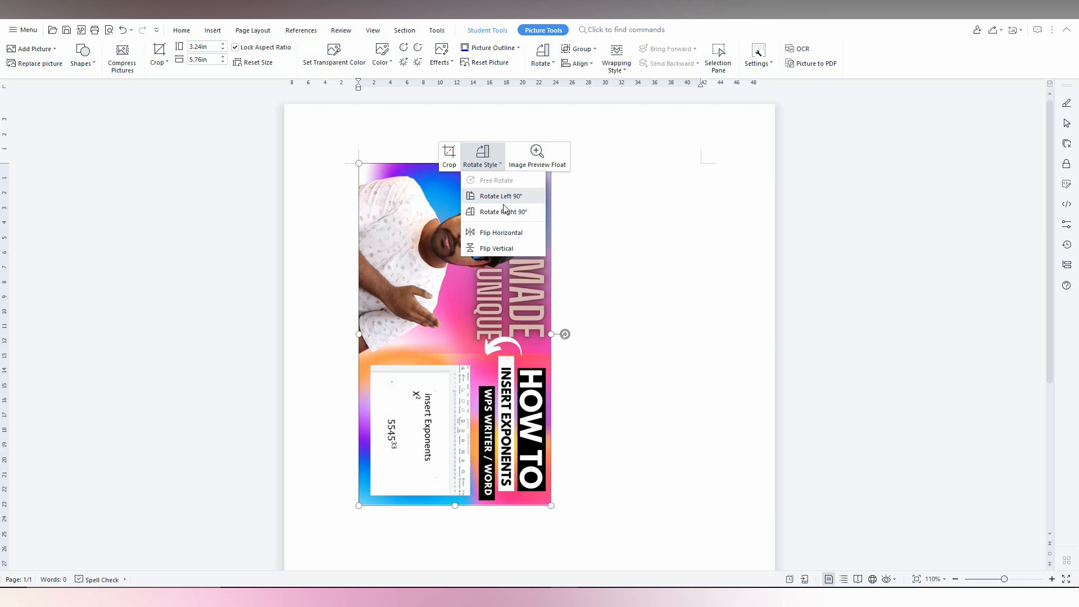
pyautogui.click(500, 248)
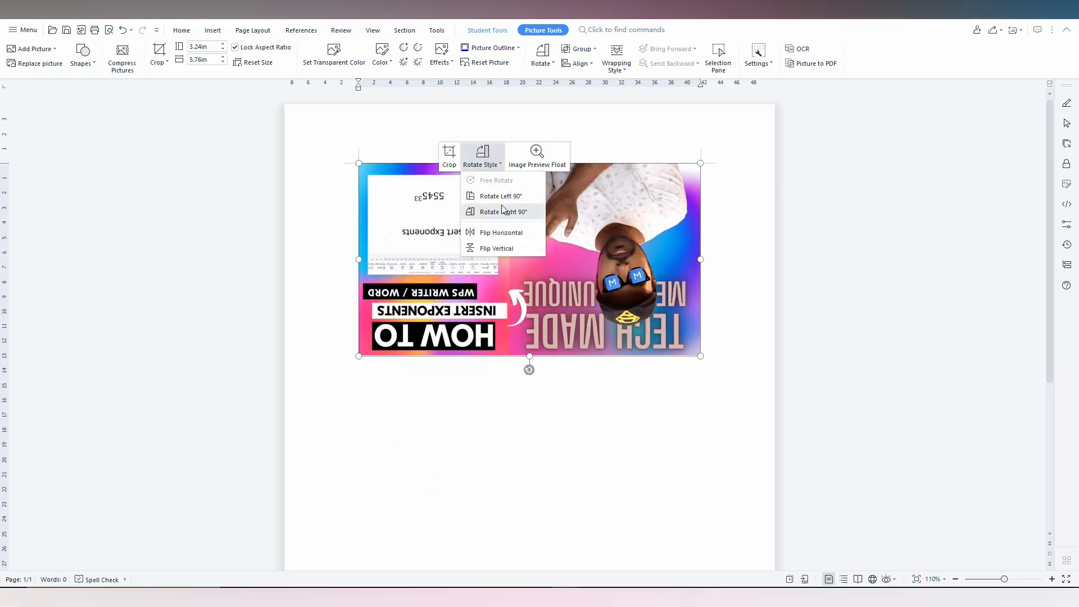
pyautogui.click(502, 211)
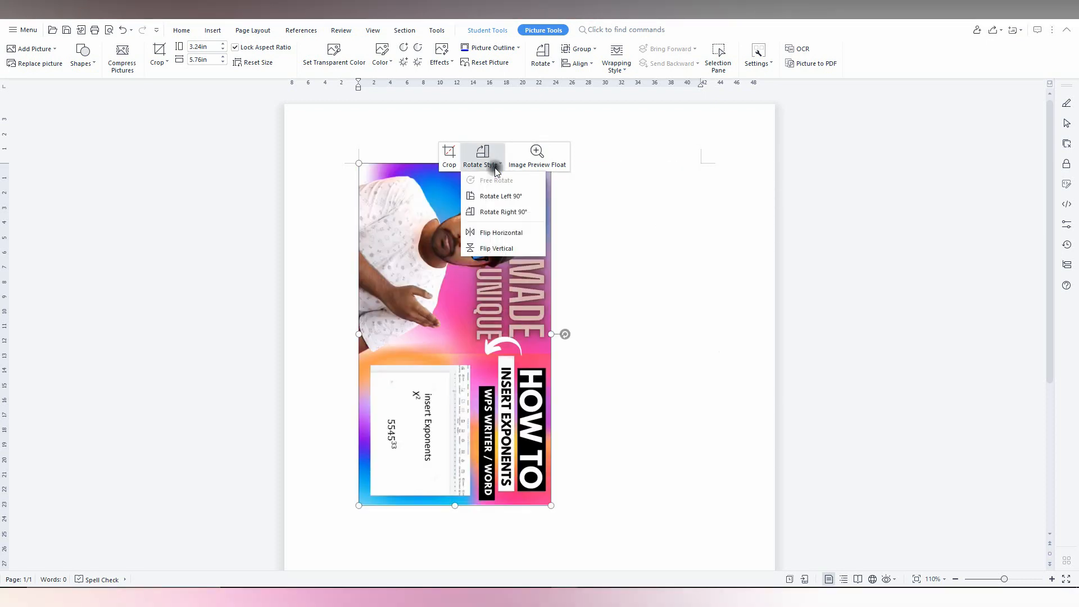
pyautogui.click(495, 248)
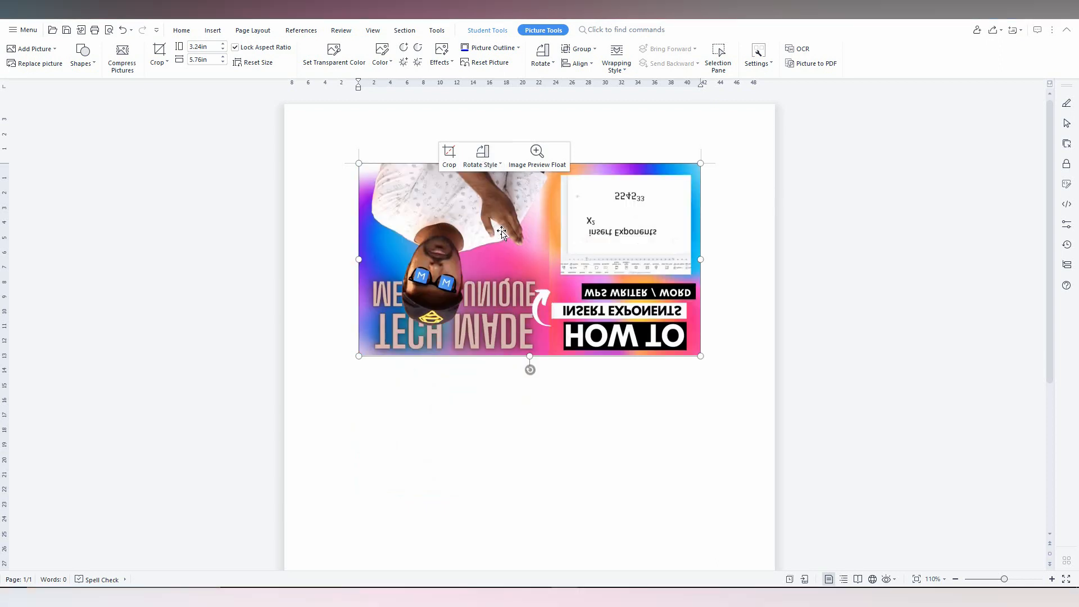
pyautogui.click(480, 155)
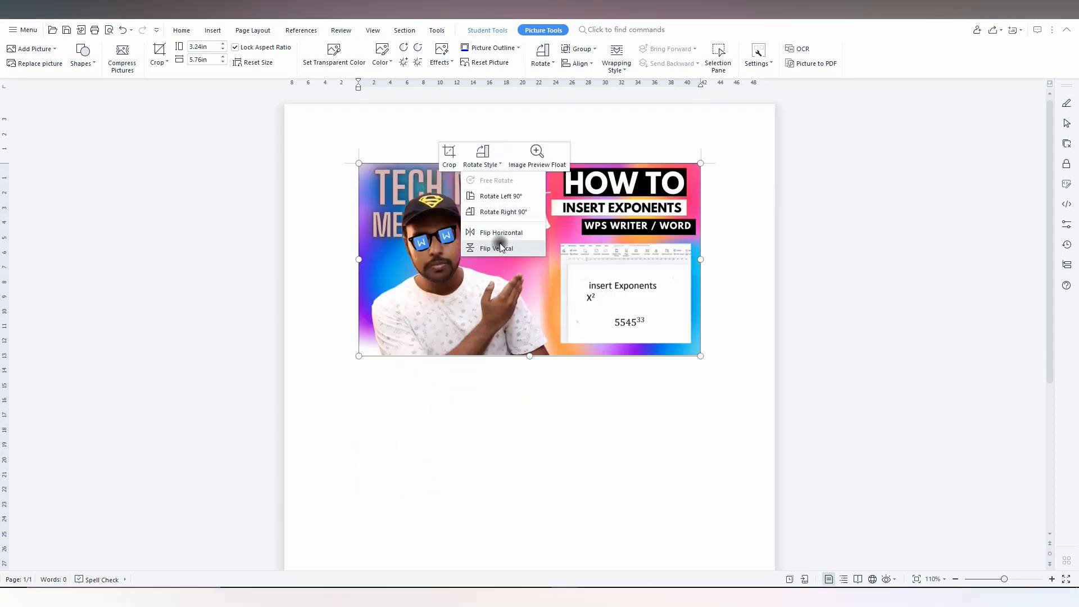